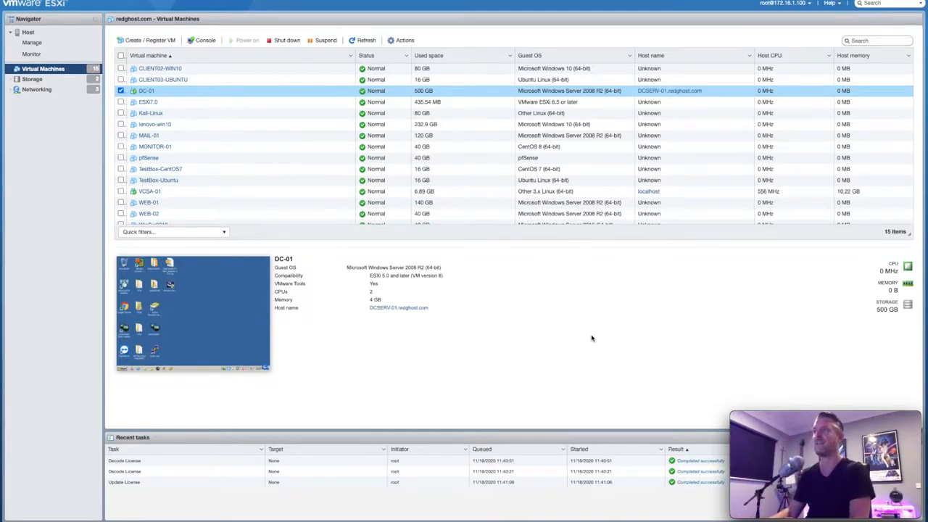
pyautogui.moveTo(282, 201)
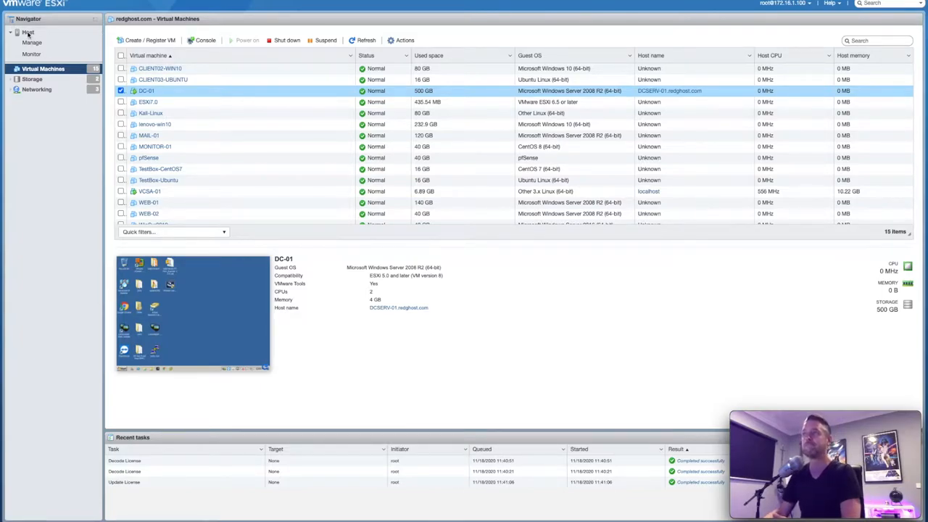
# Open the redghost.com host overview showing hardware and CPU, memory, storage usage.
pyautogui.click(28, 33)
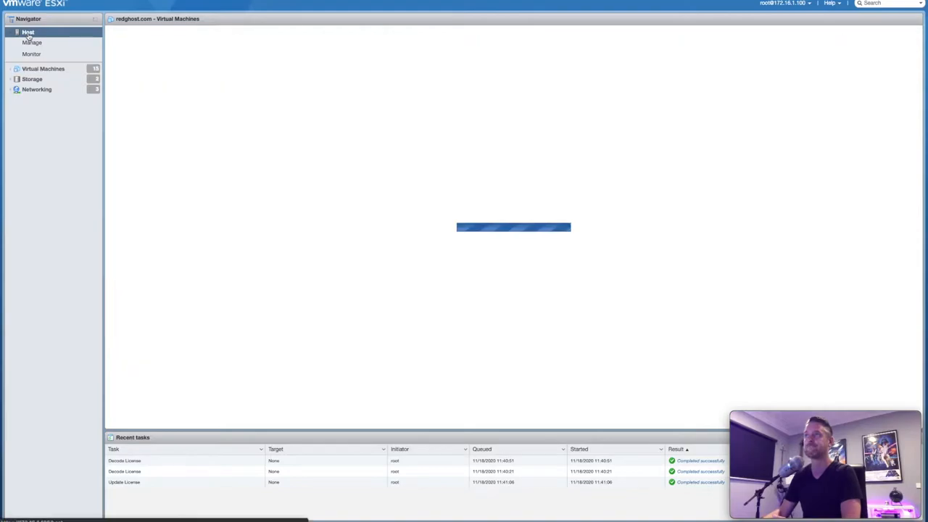
pyautogui.click(27, 32)
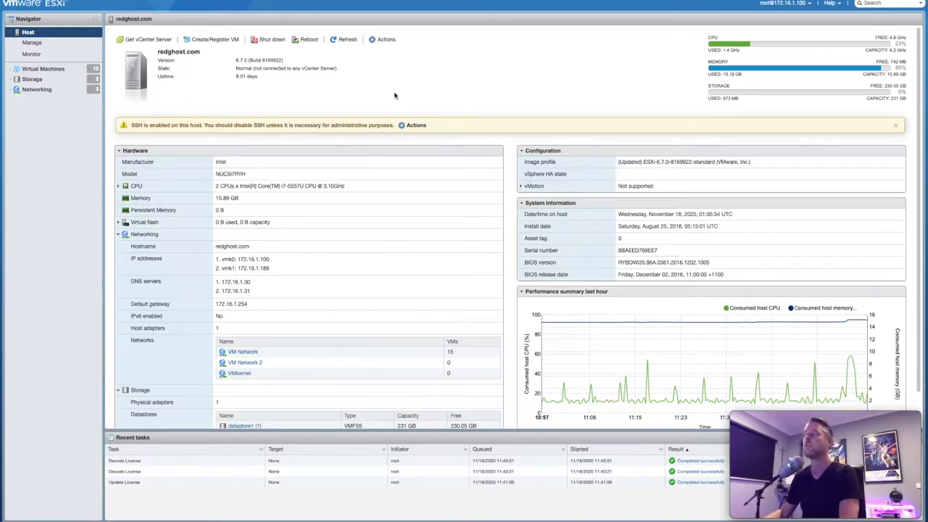
pyautogui.moveTo(375, 99)
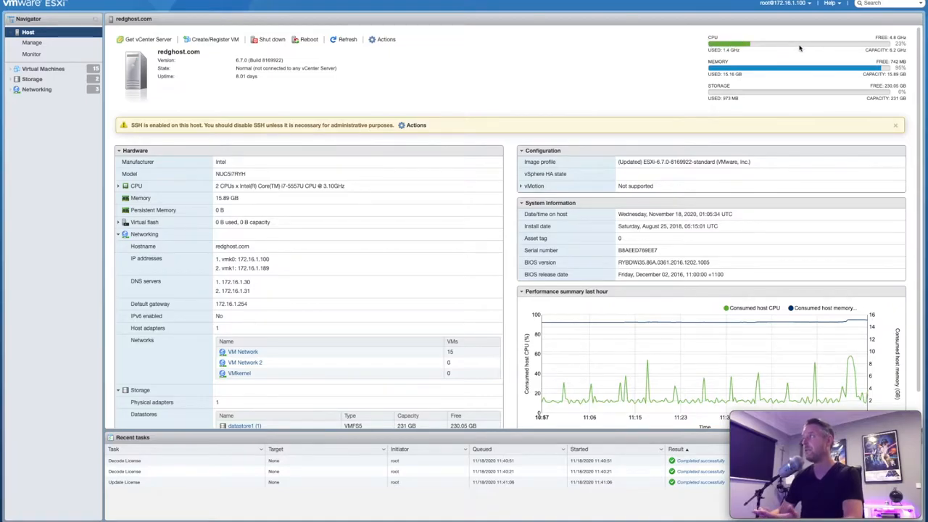
pyautogui.moveTo(897, 58)
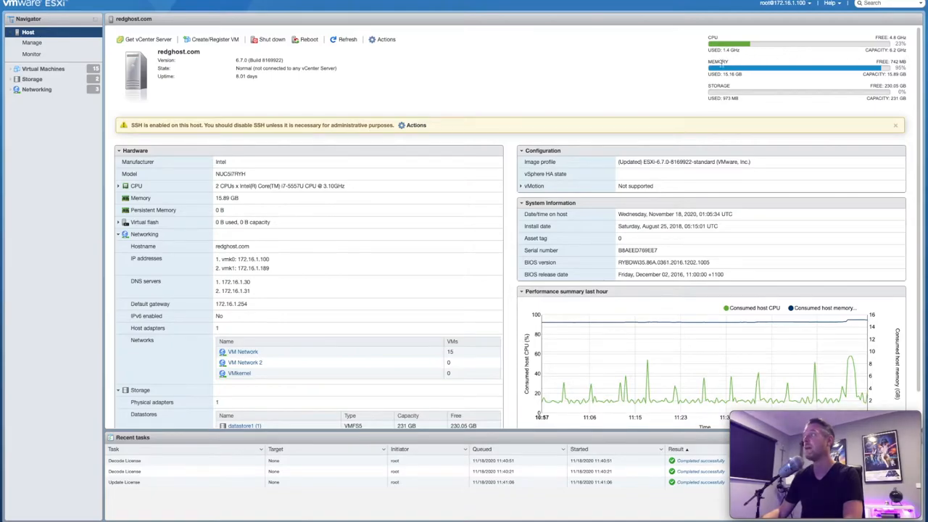
pyautogui.moveTo(899, 76)
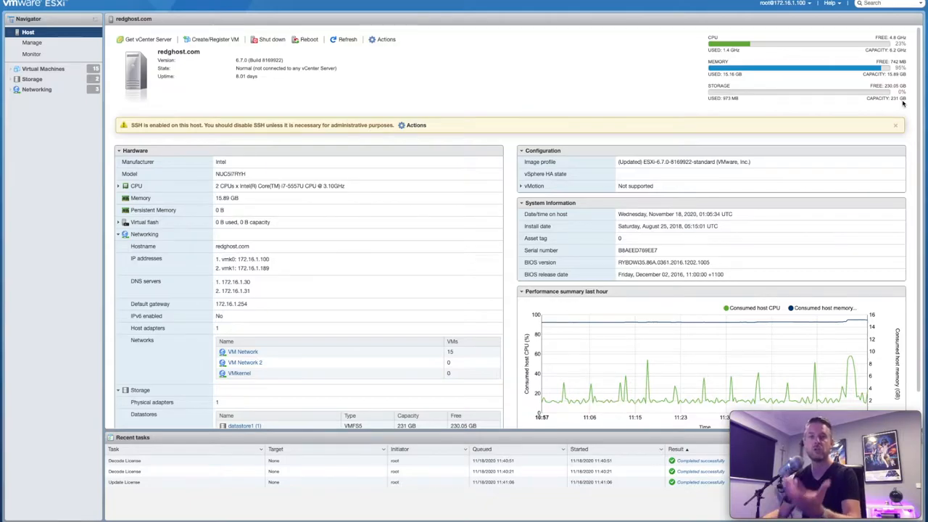
pyautogui.moveTo(884, 100)
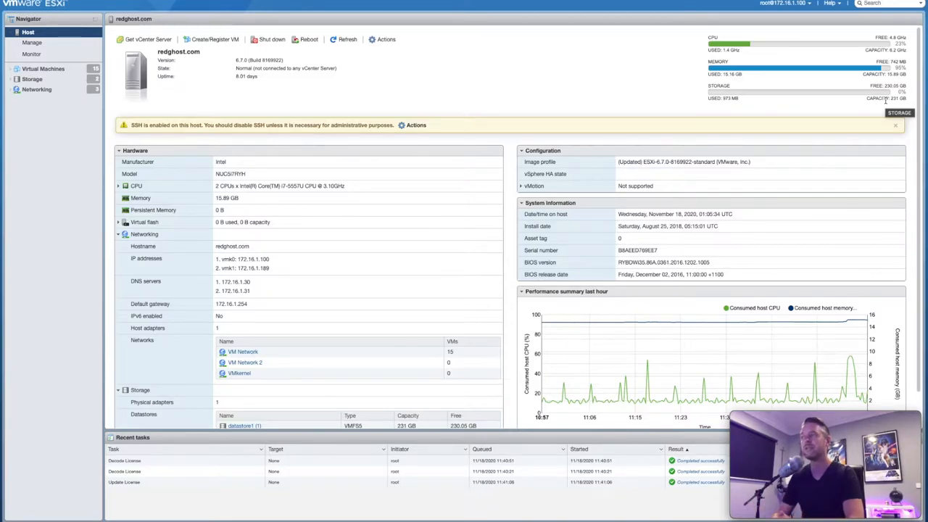
pyautogui.moveTo(748, 68)
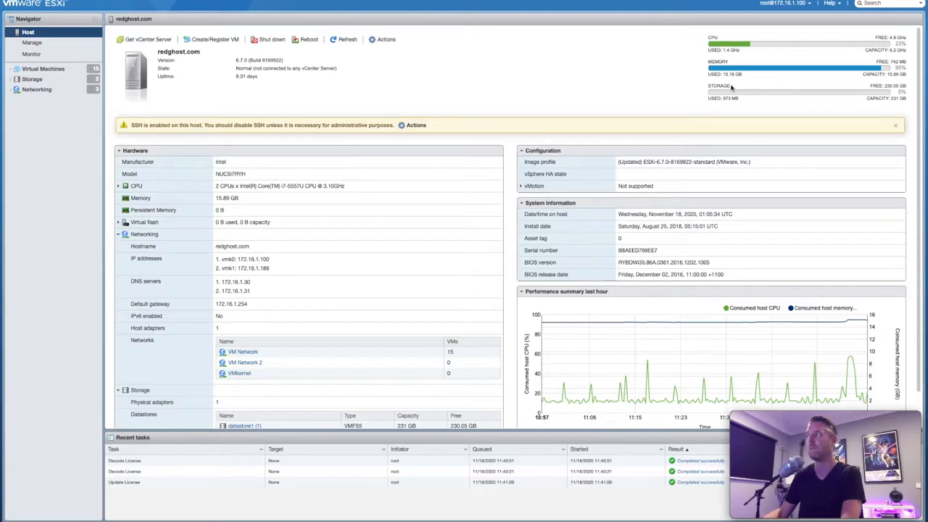
pyautogui.moveTo(823, 102)
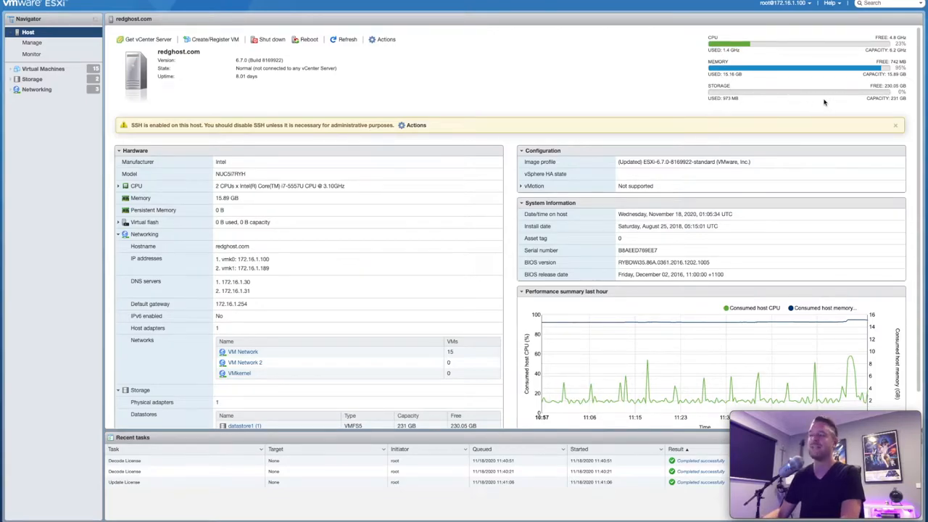
pyautogui.moveTo(824, 98)
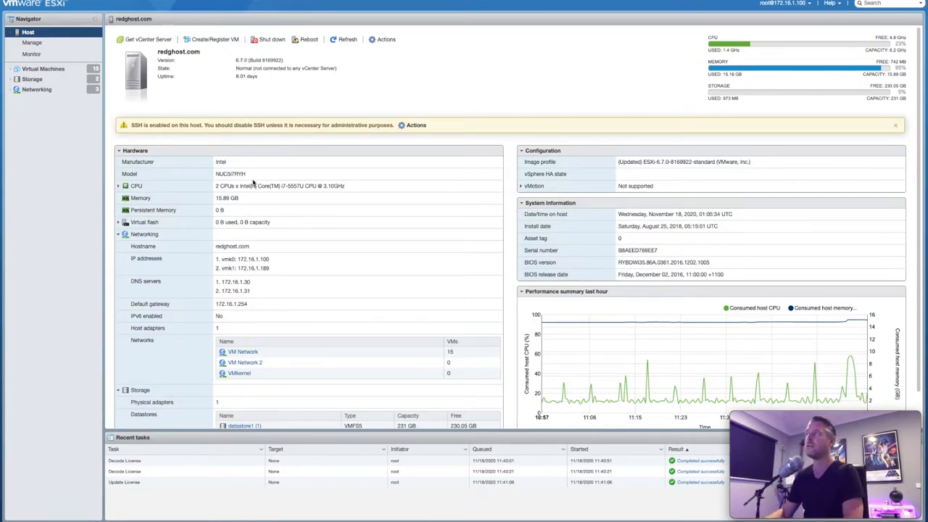
pyautogui.moveTo(644, 145)
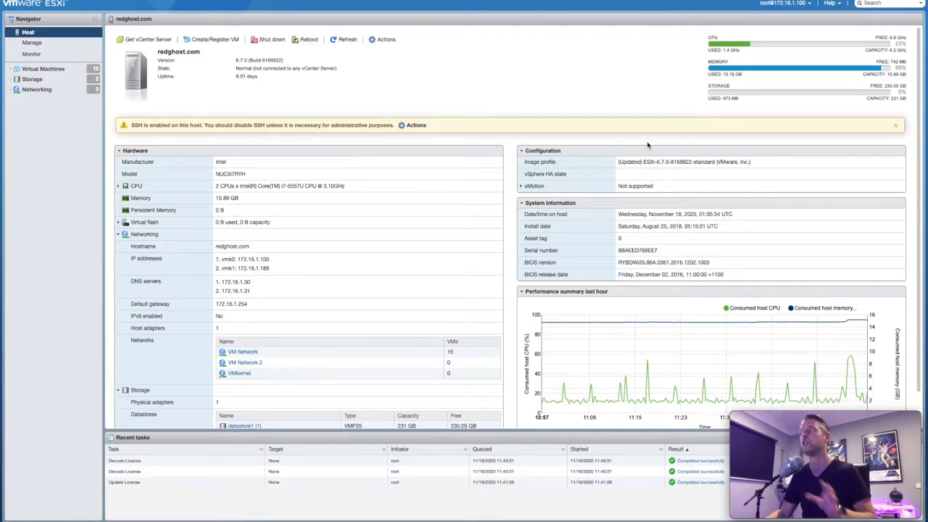
pyautogui.moveTo(694, 100)
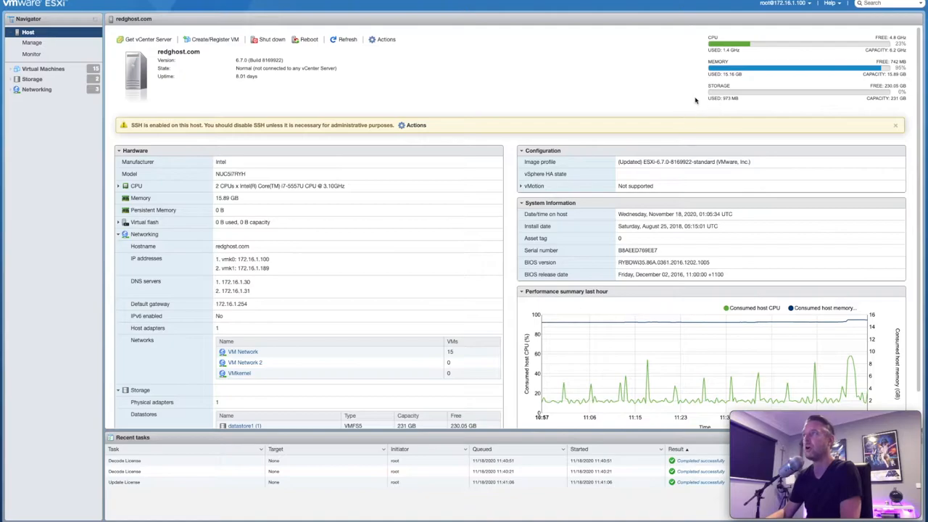
pyautogui.moveTo(618, 112)
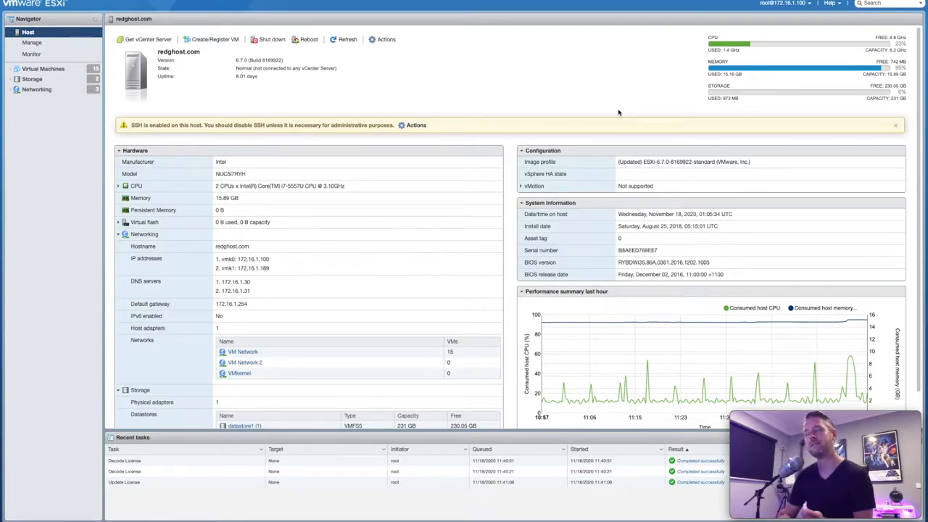
pyautogui.moveTo(713, 59)
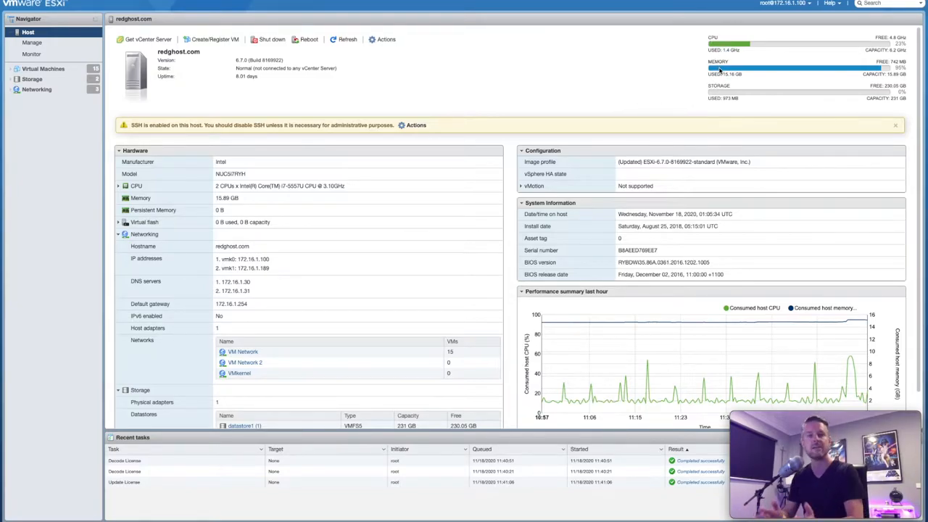
pyautogui.moveTo(724, 72)
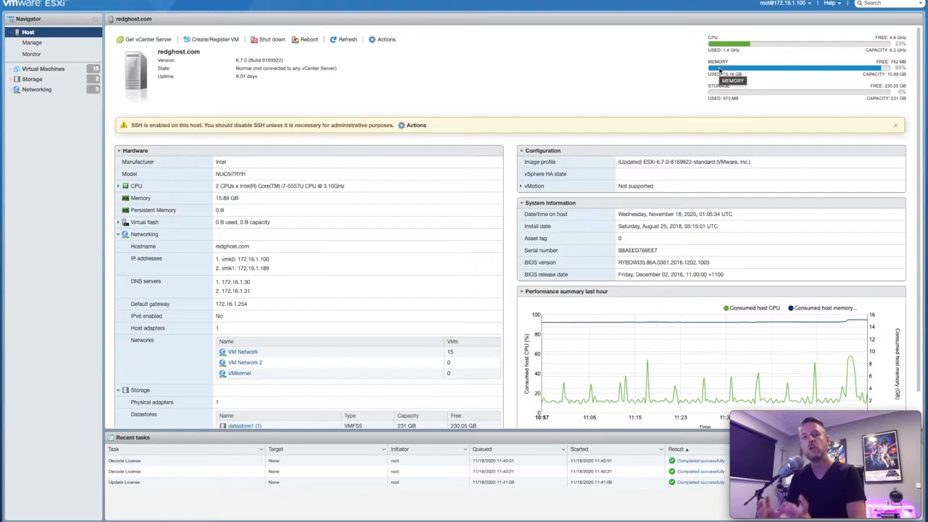
pyautogui.moveTo(177, 146)
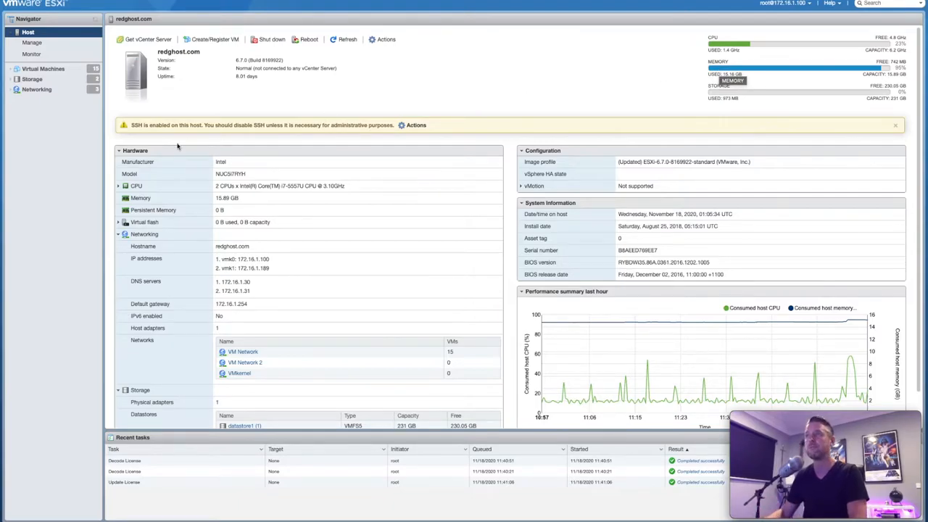
# From the Virtual Machines list, open Edit settings for DC-01.
pyautogui.click(43, 68)
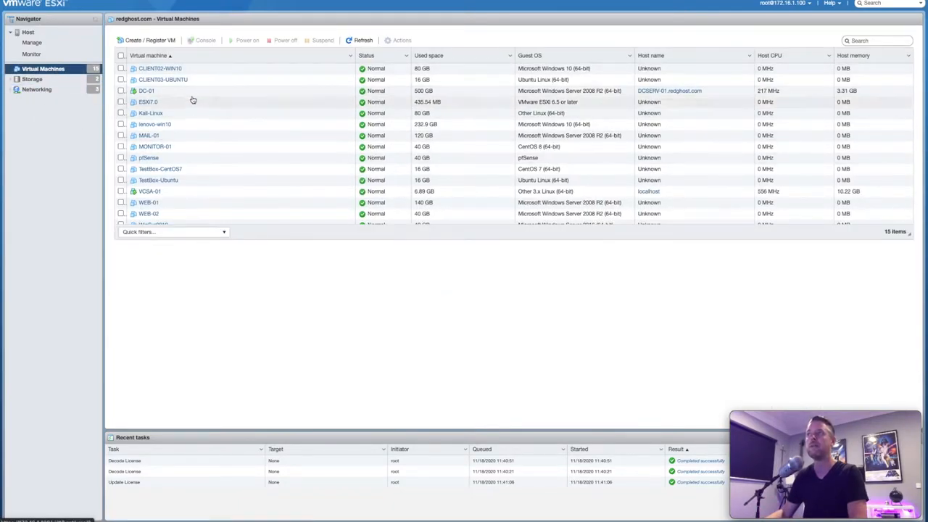
pyautogui.moveTo(182, 146)
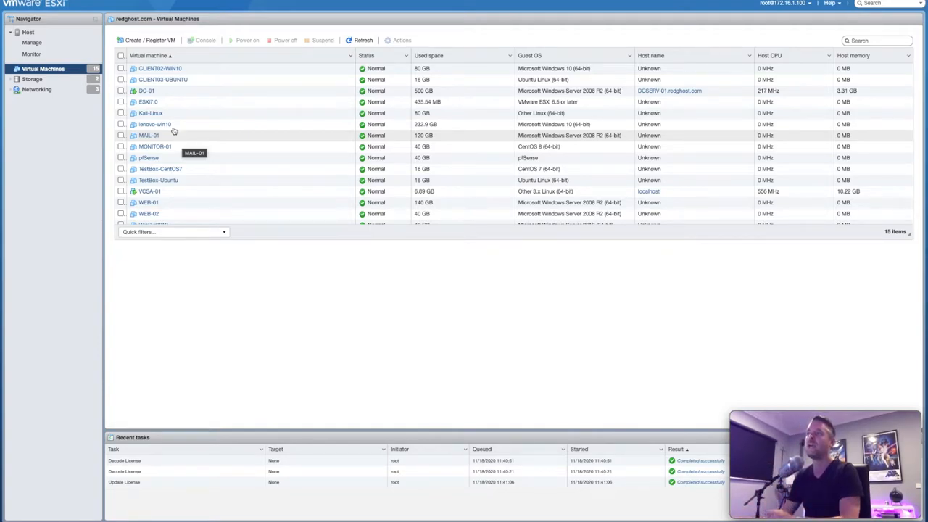
pyautogui.moveTo(154, 135)
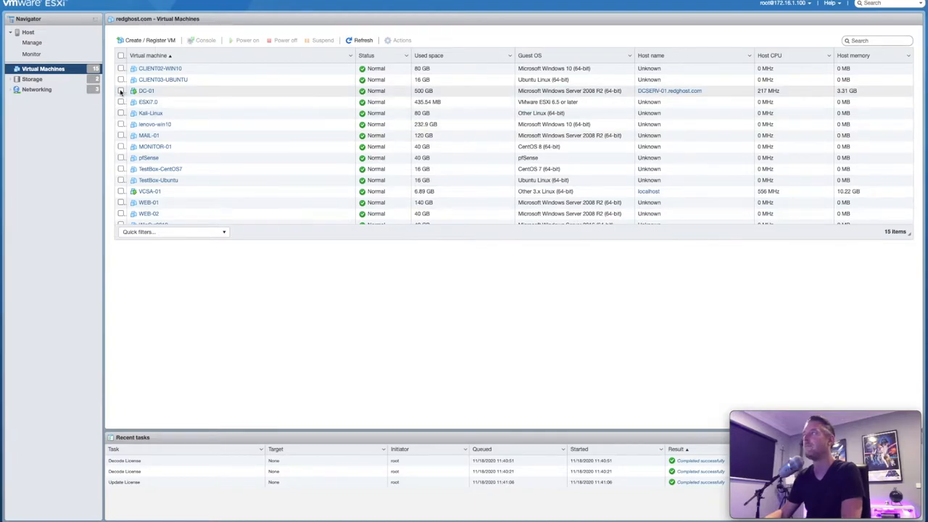
pyautogui.click(147, 91)
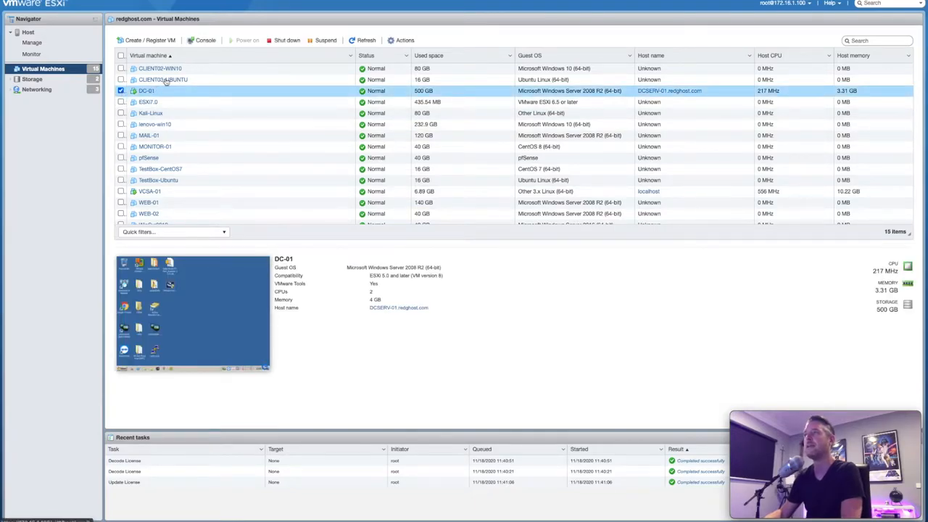
pyautogui.rightClick(146, 91)
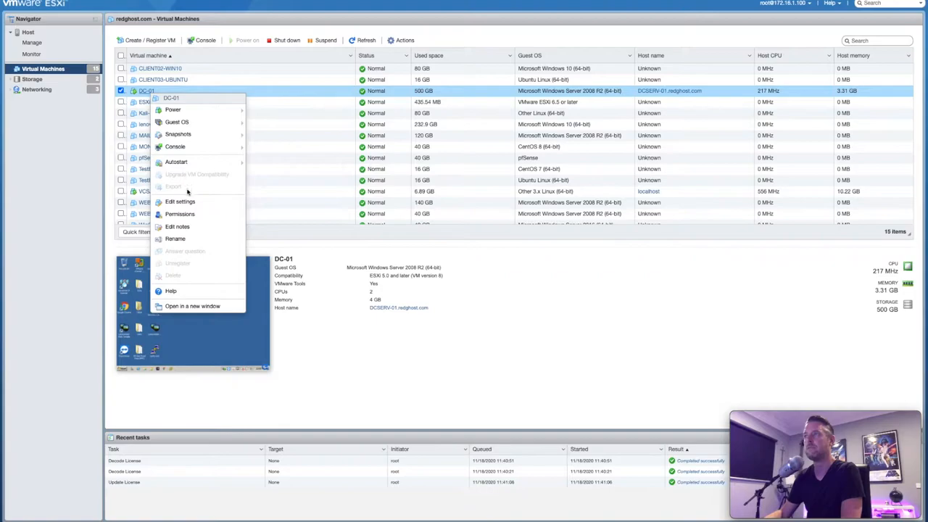
pyautogui.click(179, 200)
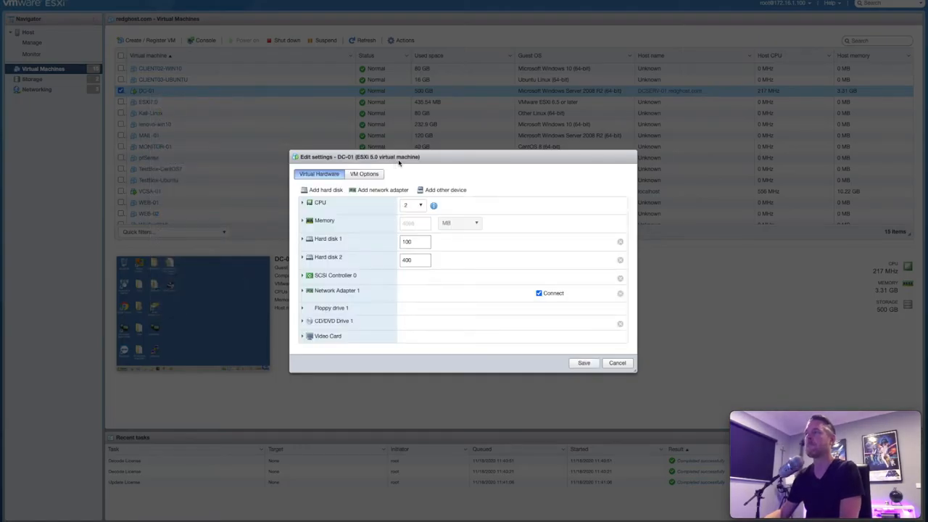
# Expand DC-01's CPU row to review 2 cores per socket and 1 socket, then collapse it.
pyautogui.click(303, 202)
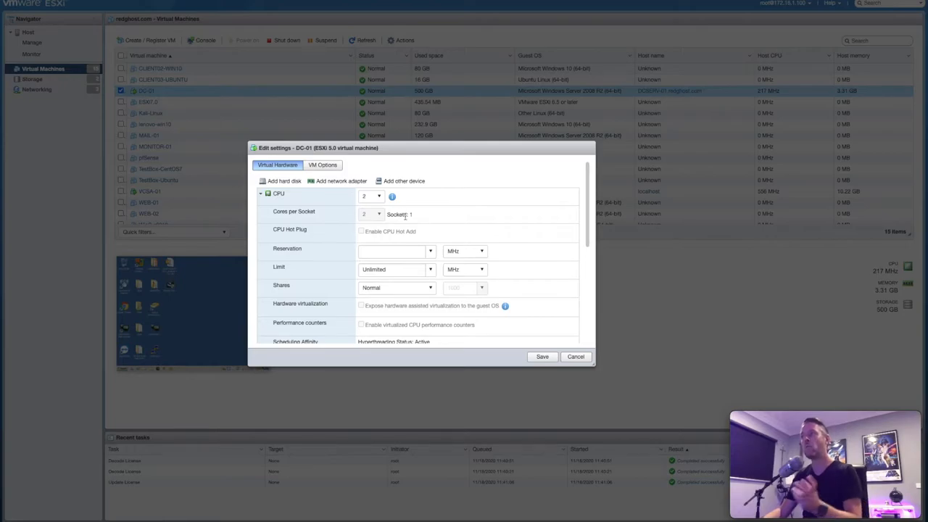
pyautogui.moveTo(371, 217)
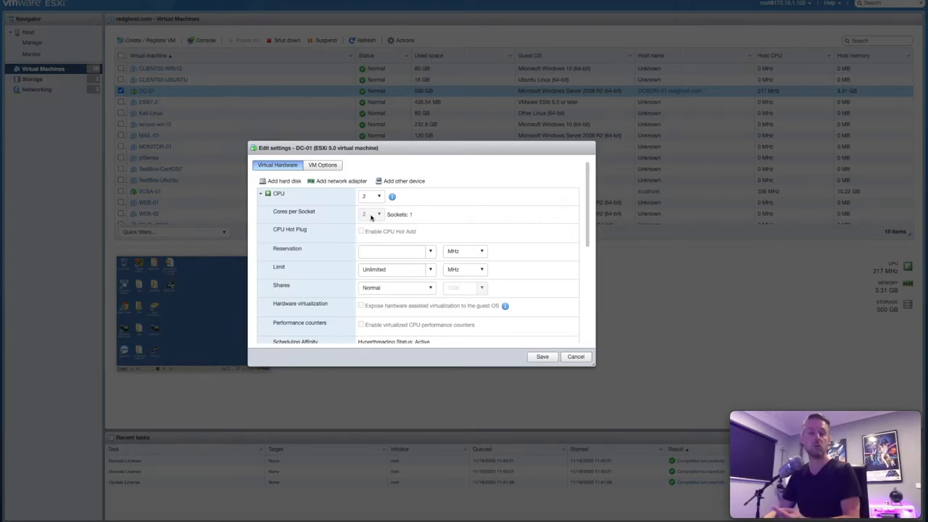
pyautogui.moveTo(336, 201)
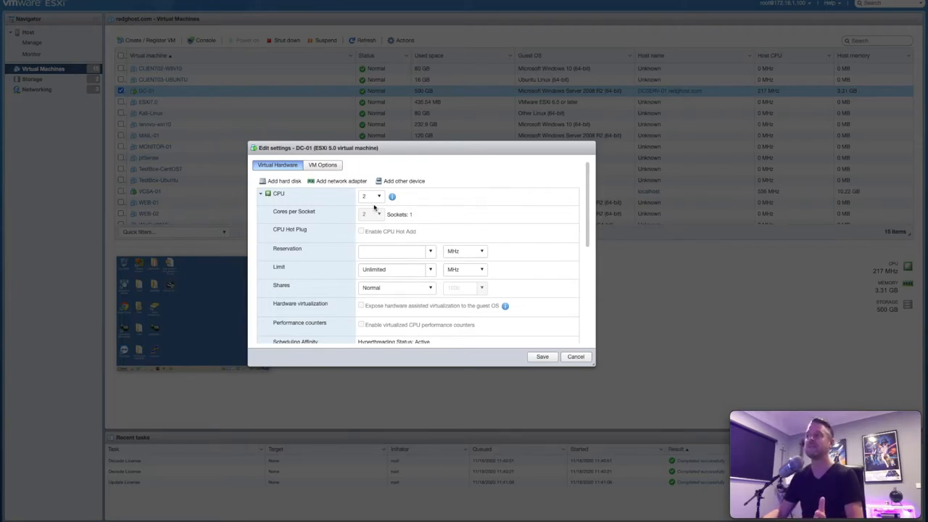
pyautogui.moveTo(369, 214)
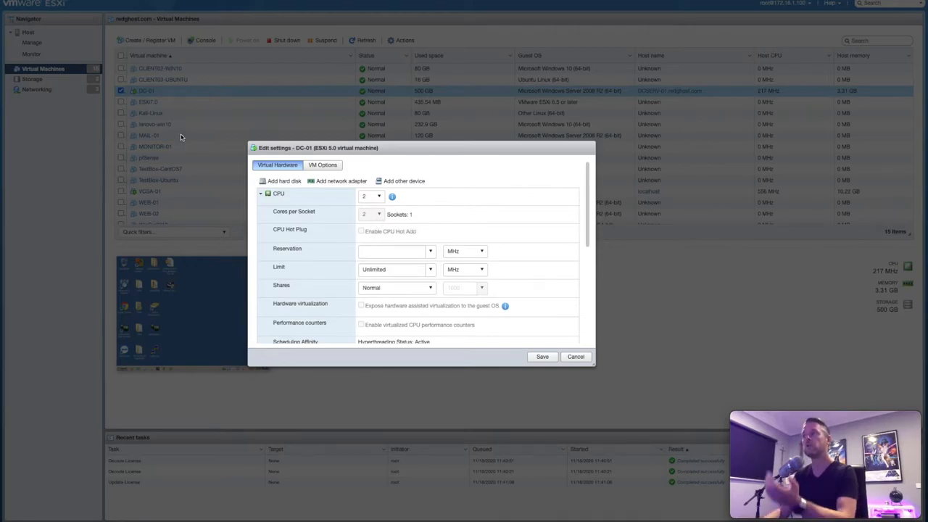
pyautogui.moveTo(140, 110)
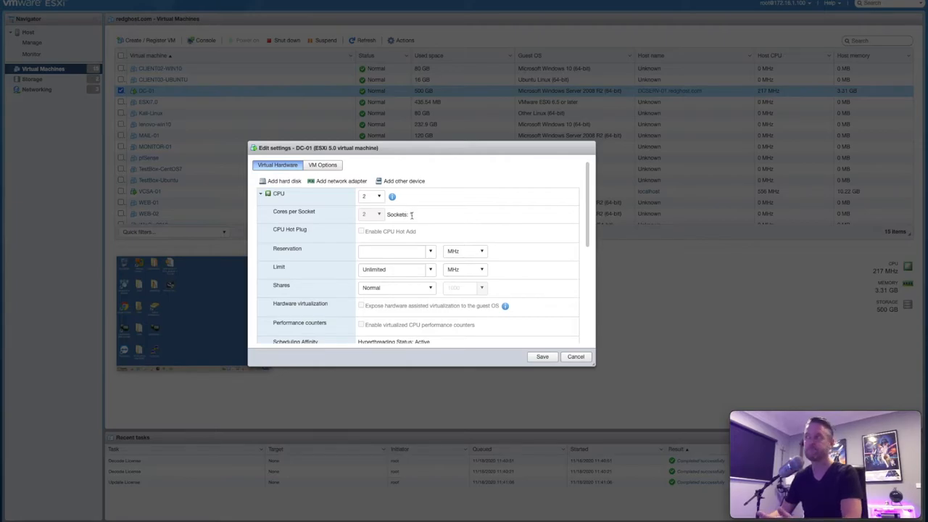
pyautogui.click(261, 192)
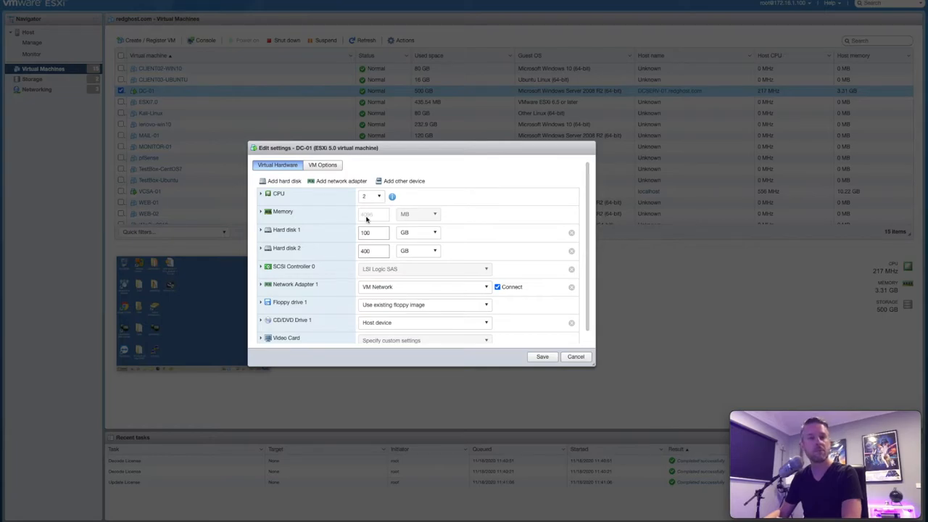
pyautogui.moveTo(373, 229)
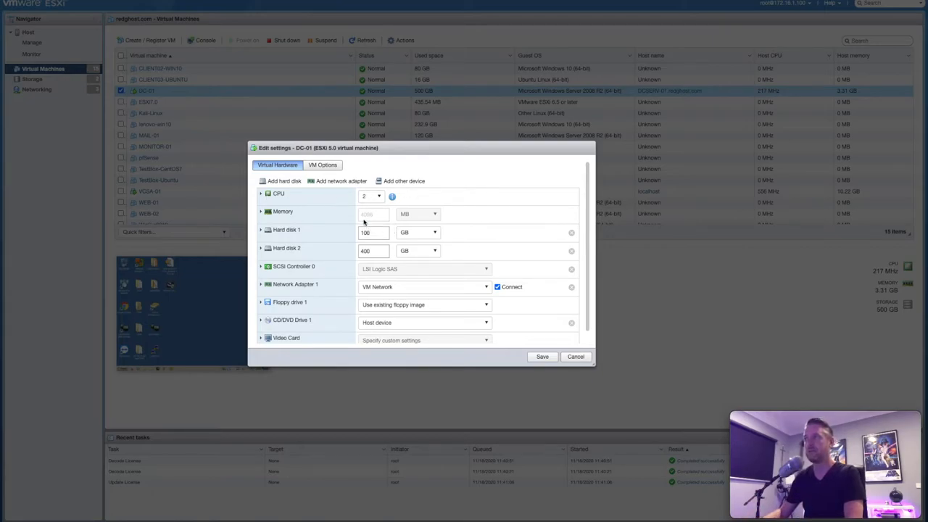
pyautogui.moveTo(345, 224)
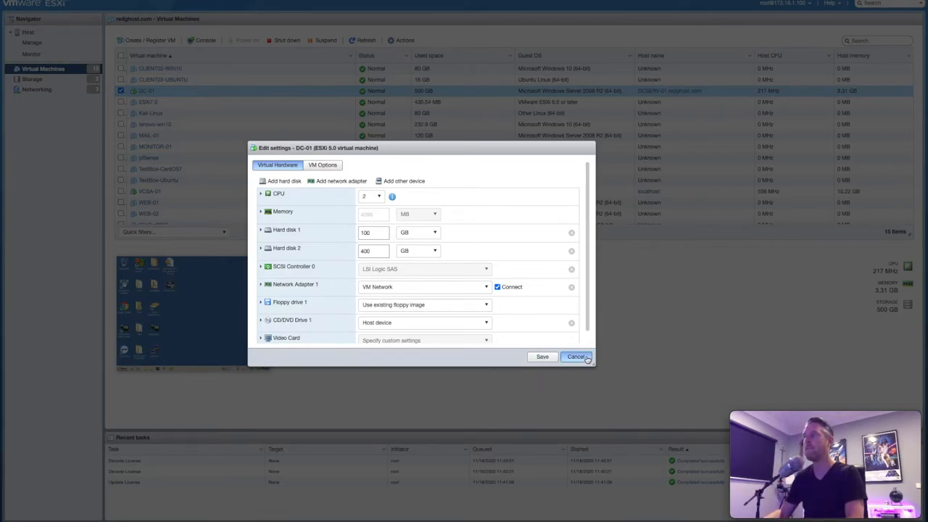
# Cancel DC-01's Edit settings without changes and return to the Virtual Machines list.
pyautogui.click(575, 356)
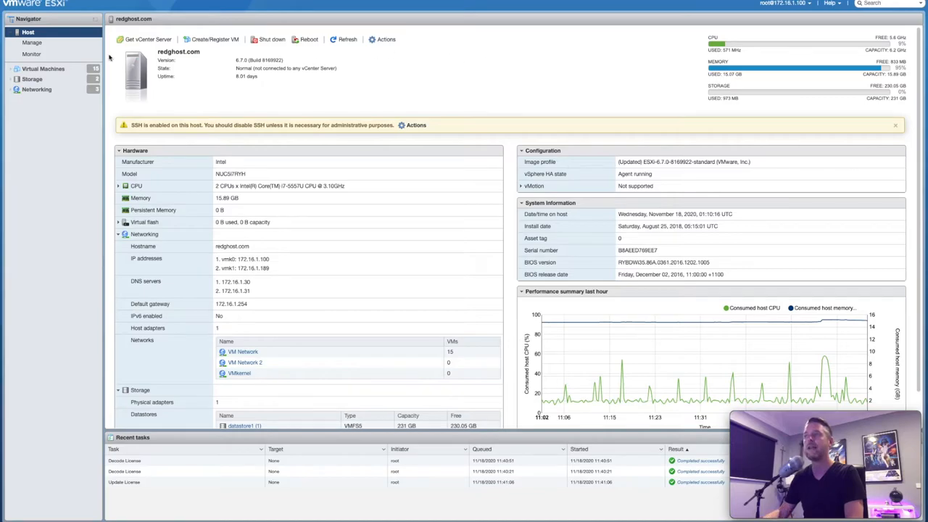
pyautogui.click(42, 68)
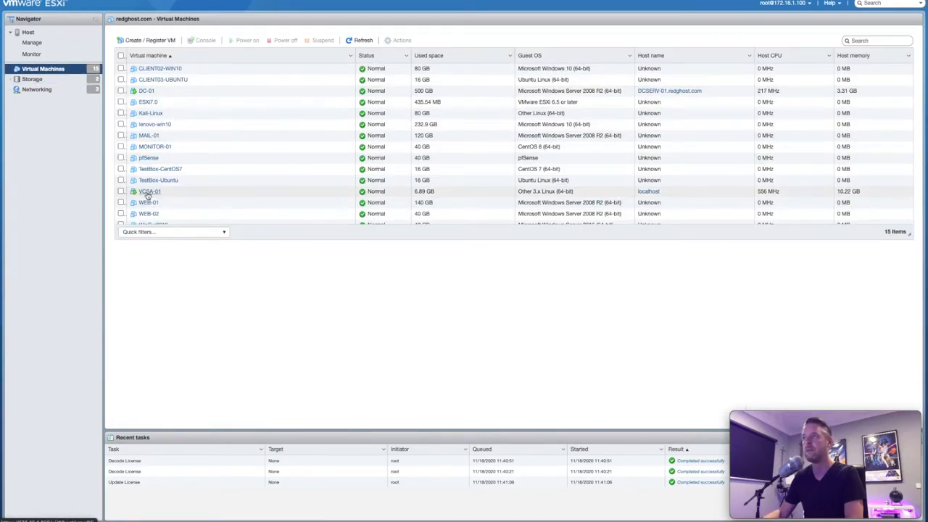
pyautogui.moveTo(171, 196)
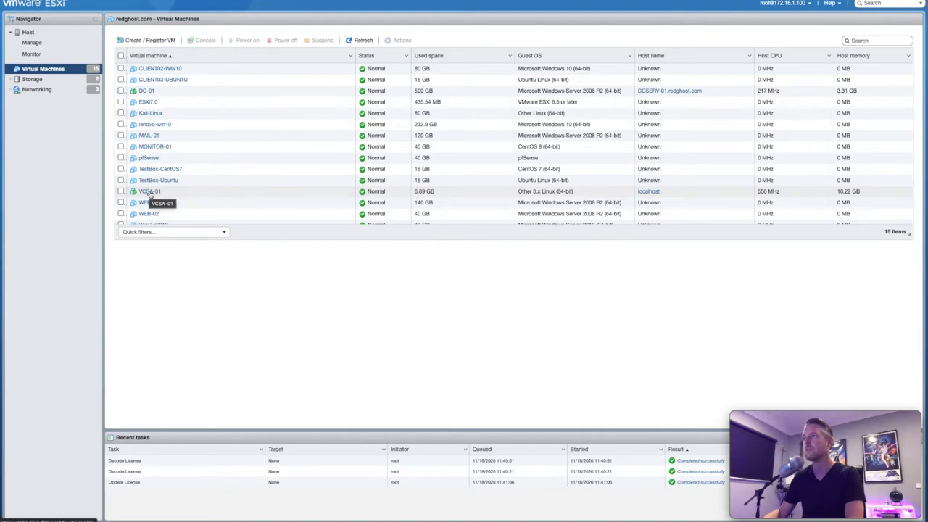
pyautogui.moveTo(139, 136)
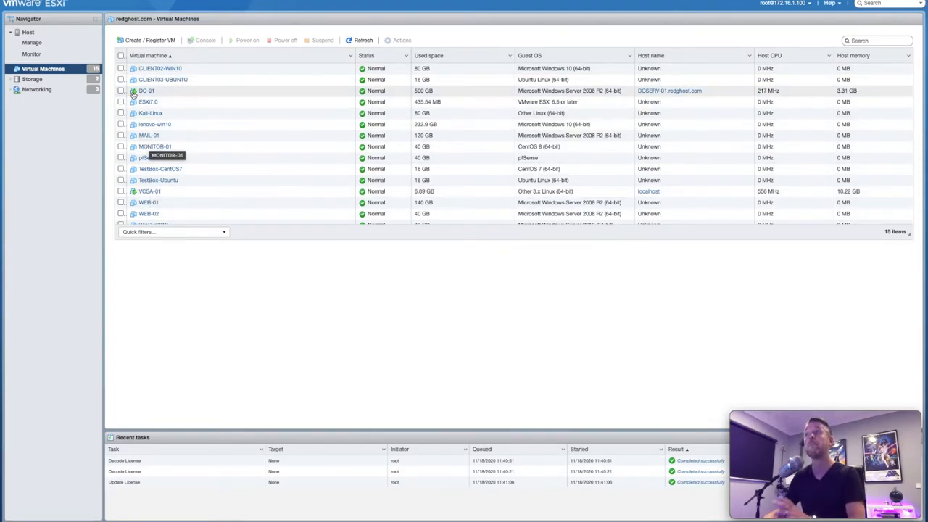
# Return to the redghost.com host summary with its resource usage.
pyautogui.click(27, 32)
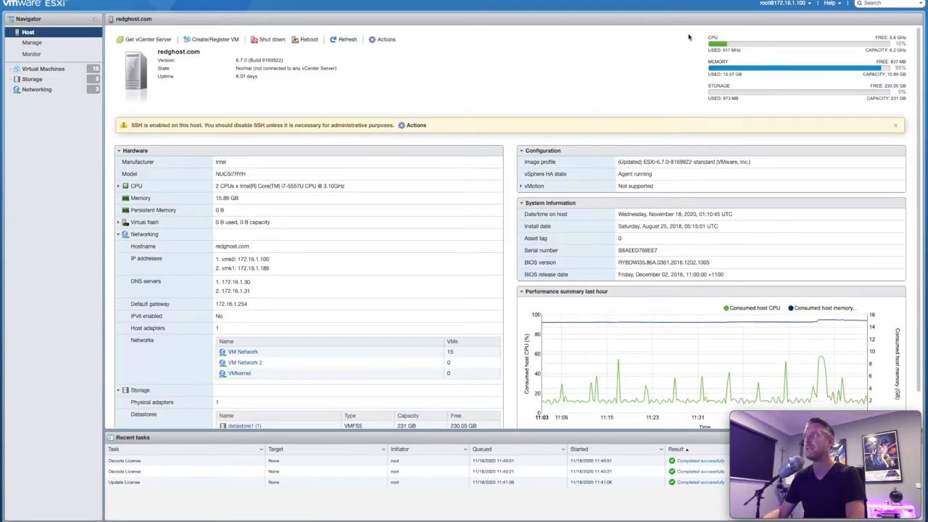
pyautogui.moveTo(708, 48)
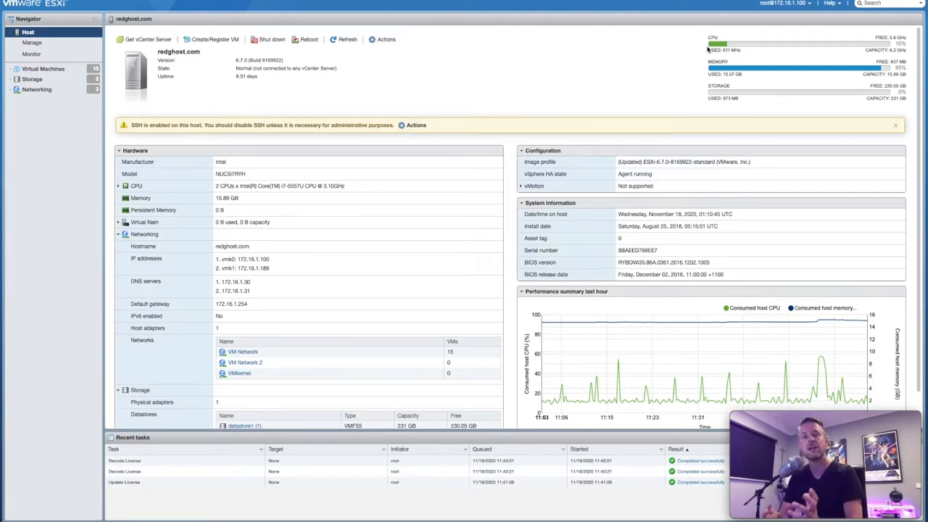
pyautogui.click(42, 69)
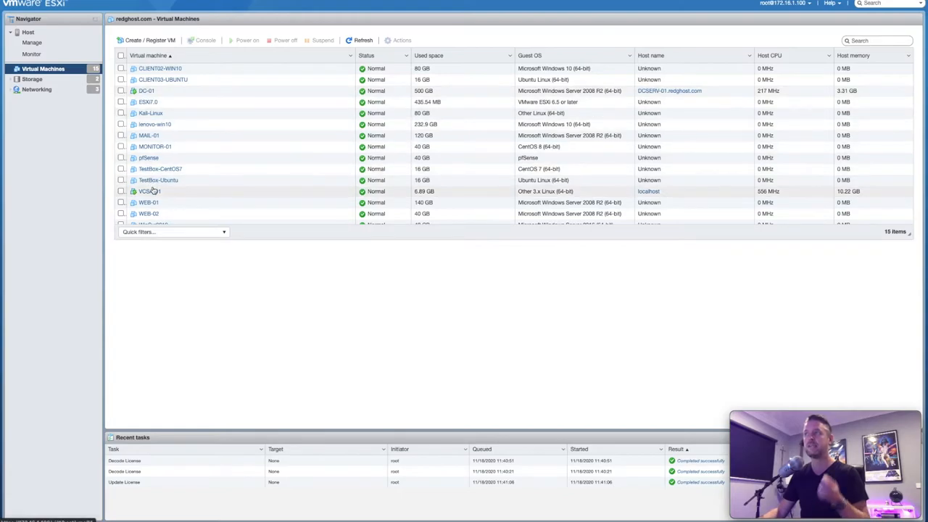
pyautogui.click(29, 32)
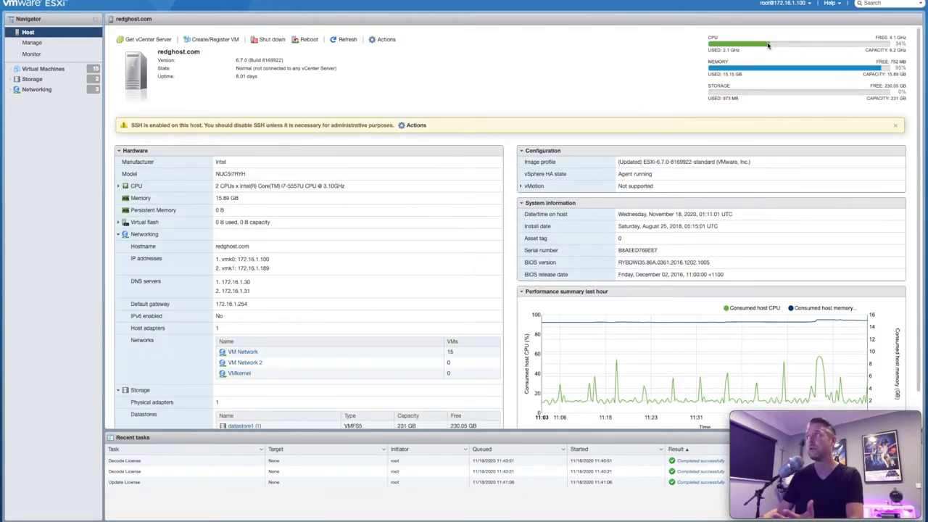
pyautogui.moveTo(767, 45)
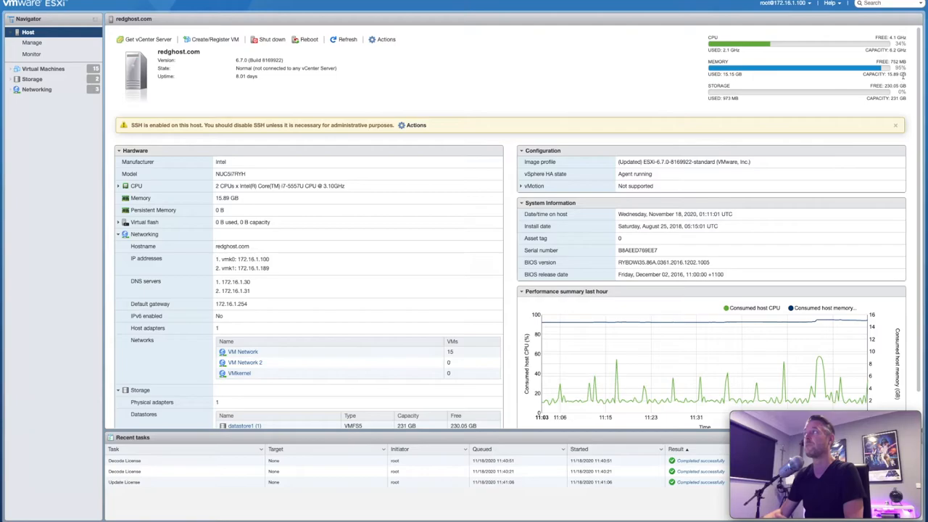
pyautogui.moveTo(690, 78)
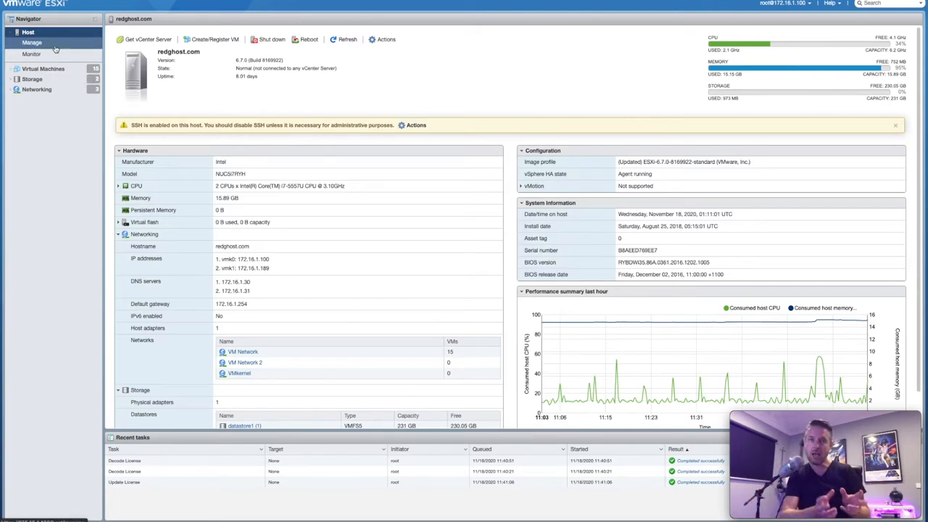
pyautogui.moveTo(31, 54)
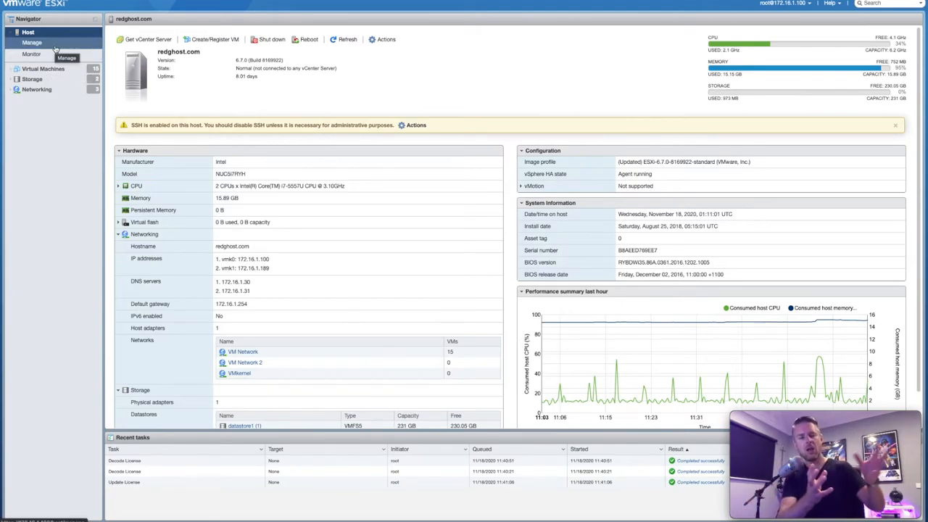